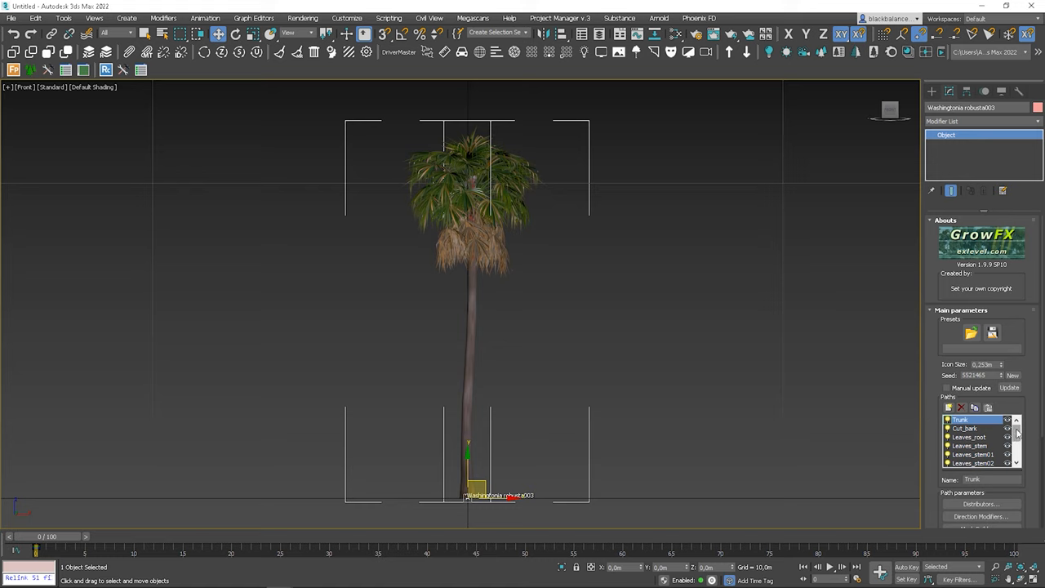
Step: Open the Direction Modifiers window for the palm's Trunk path
scroll(down, 3)
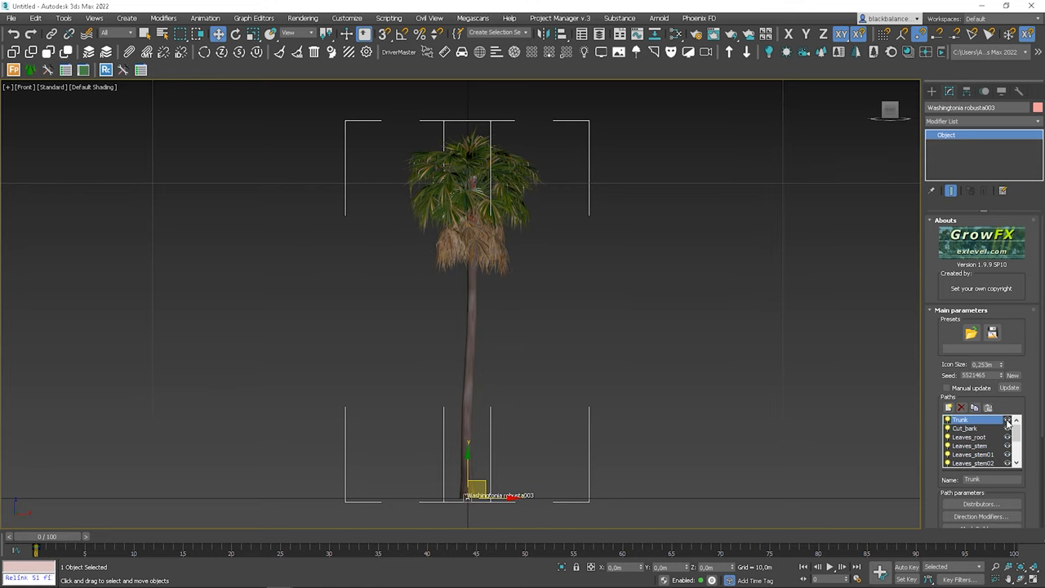
mouse_move(976, 424)
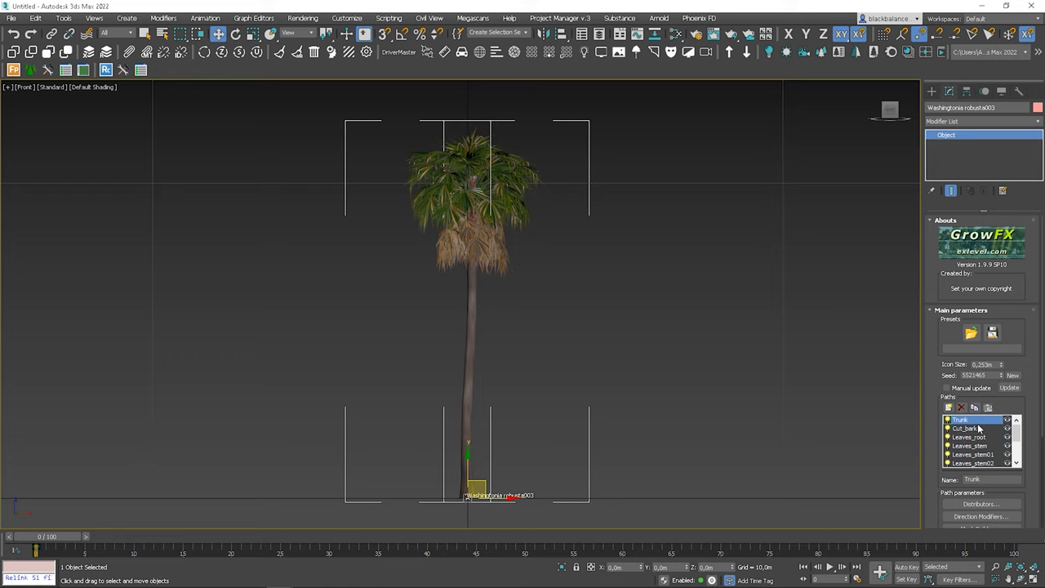
click(980, 516)
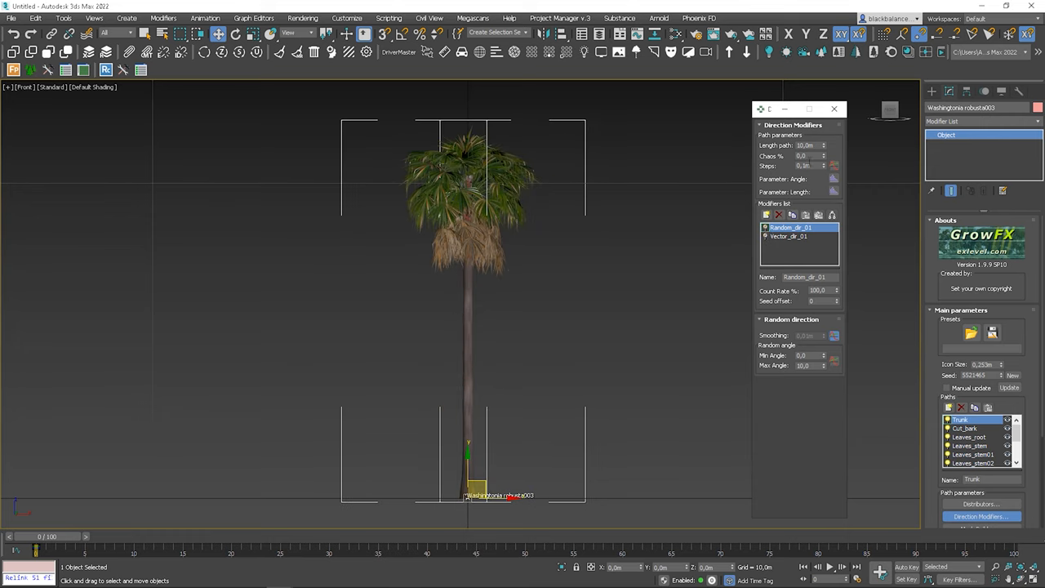
click(808, 145)
text(7)
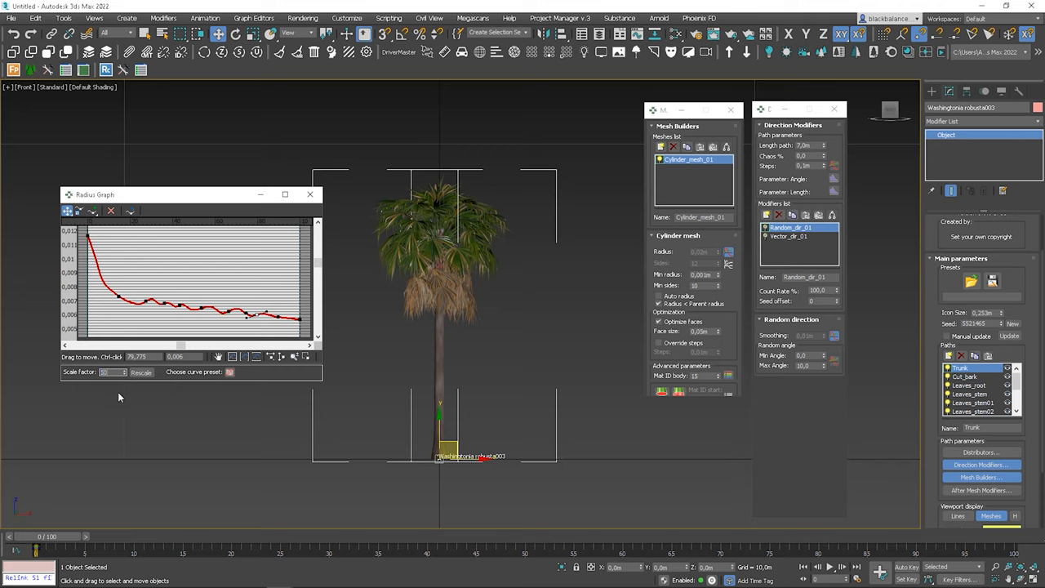
Step: Enter 50.0 as the trunk's radius scale factor and close the Radius graph
text(50.0)
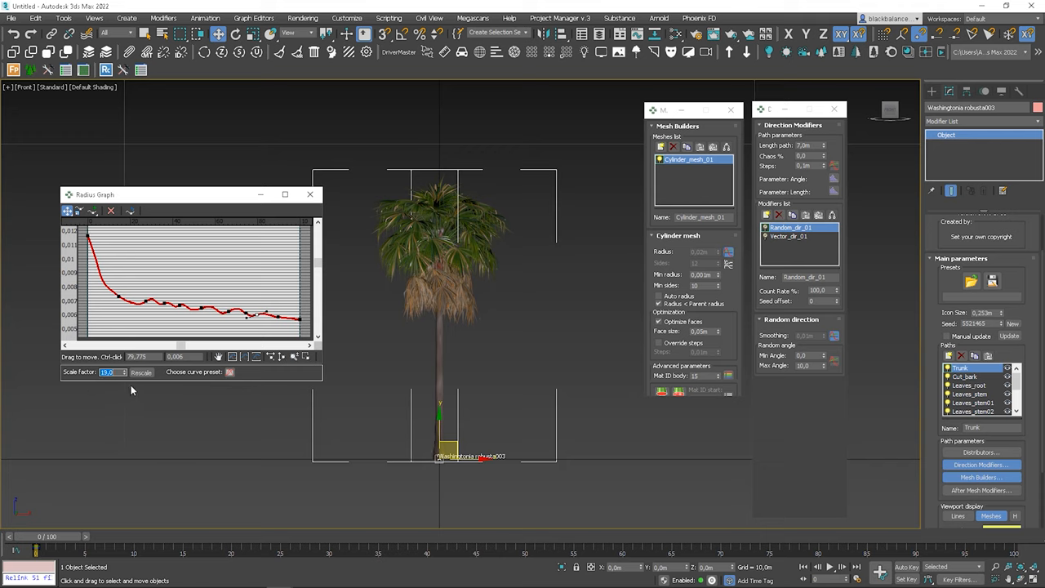
click(309, 195)
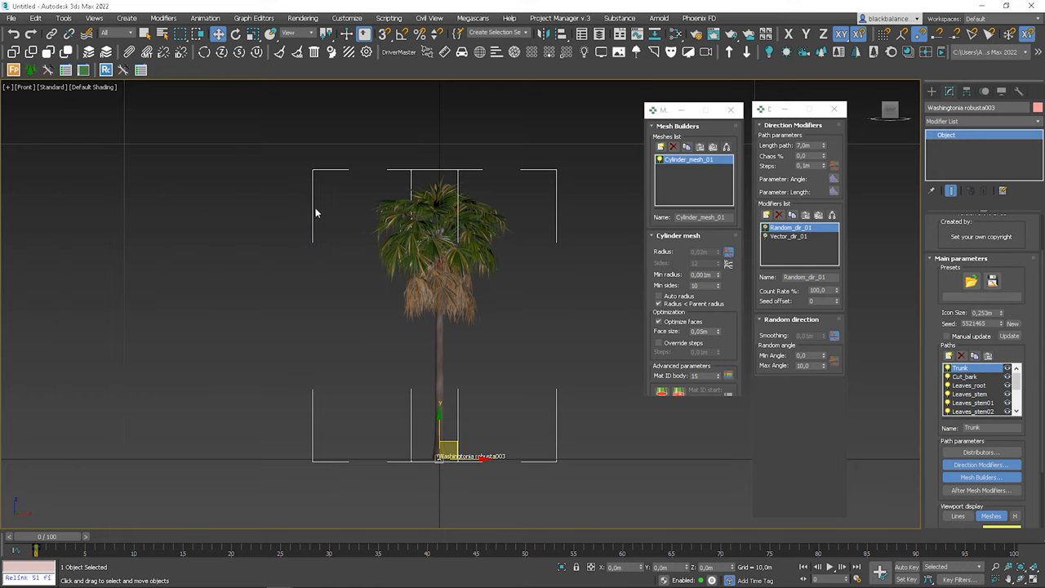
Step: Close Mesh Builders and add a Vector direction modifier set to Another Global Vector
click(729, 109)
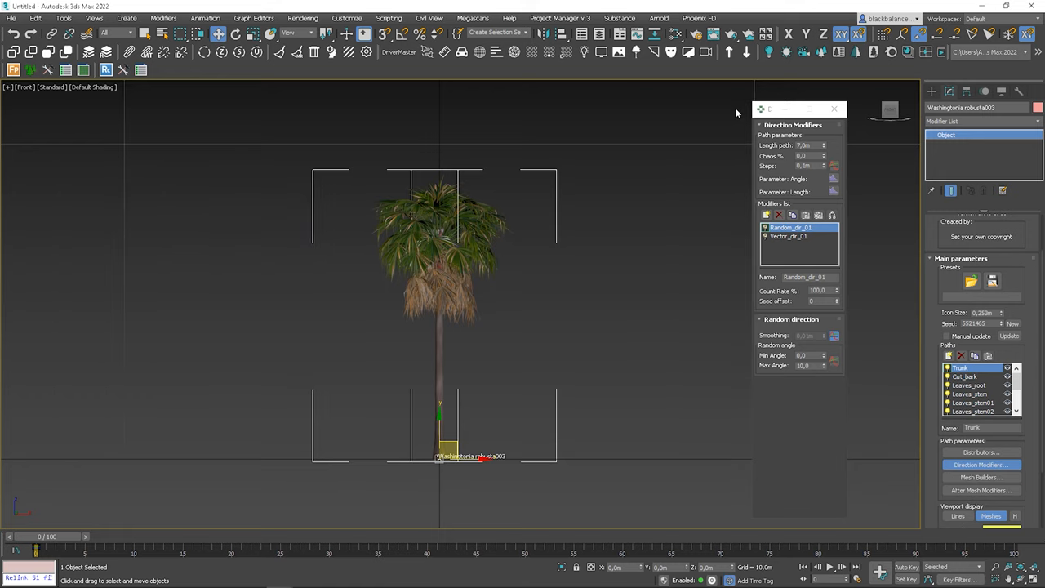
click(790, 236)
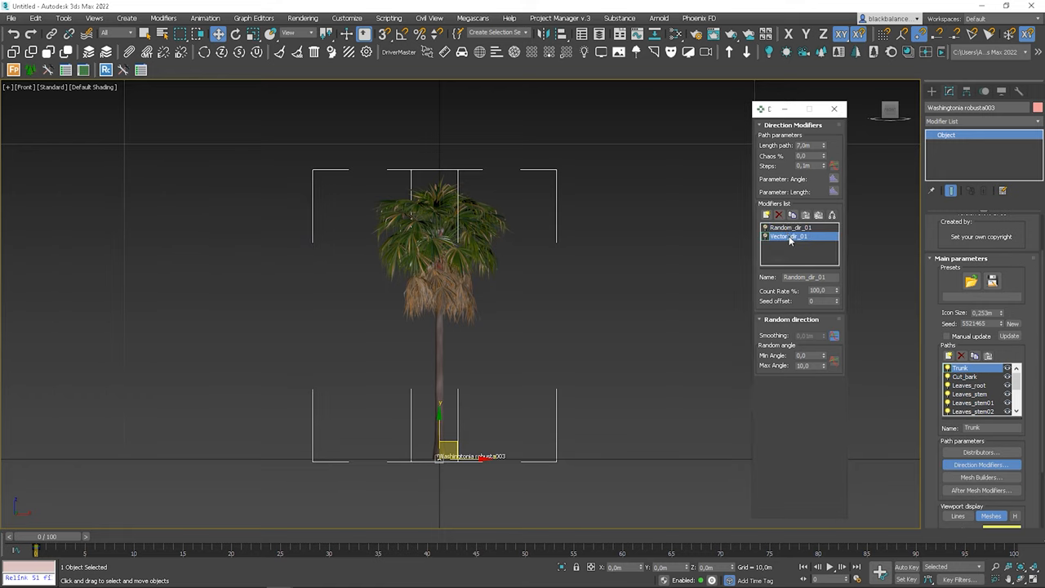
click(766, 215)
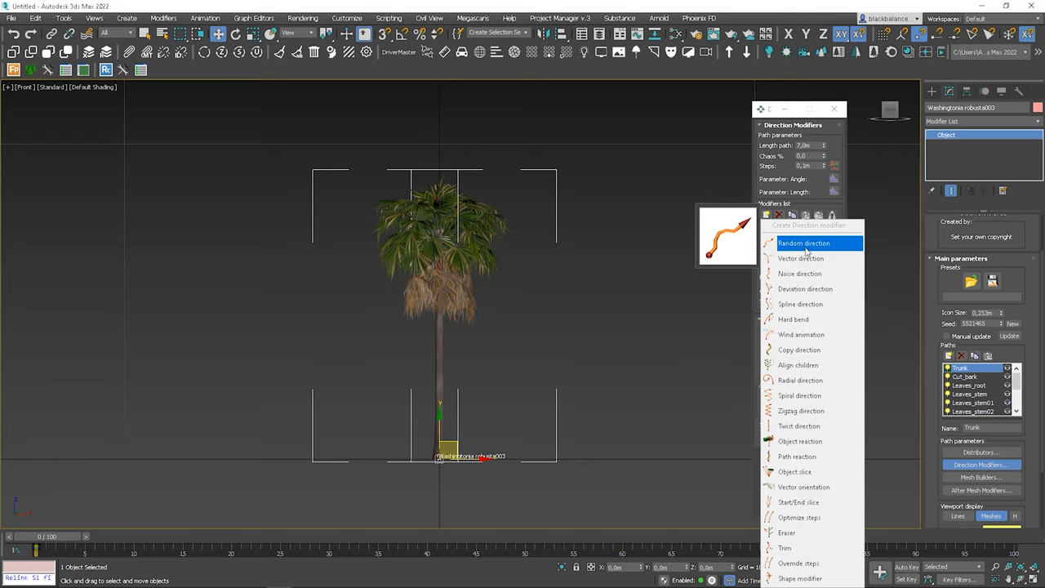
click(800, 258)
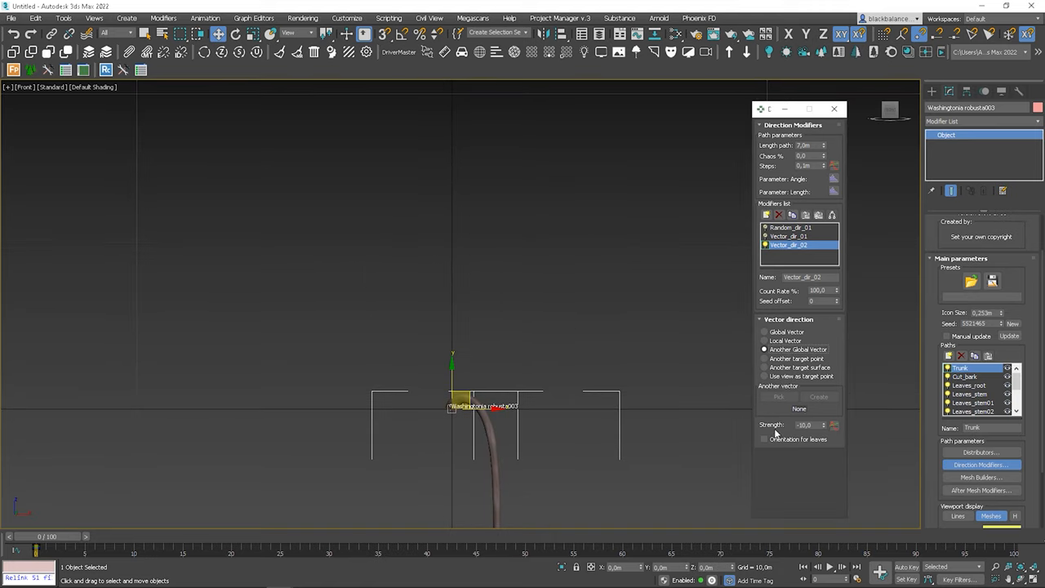
click(818, 396)
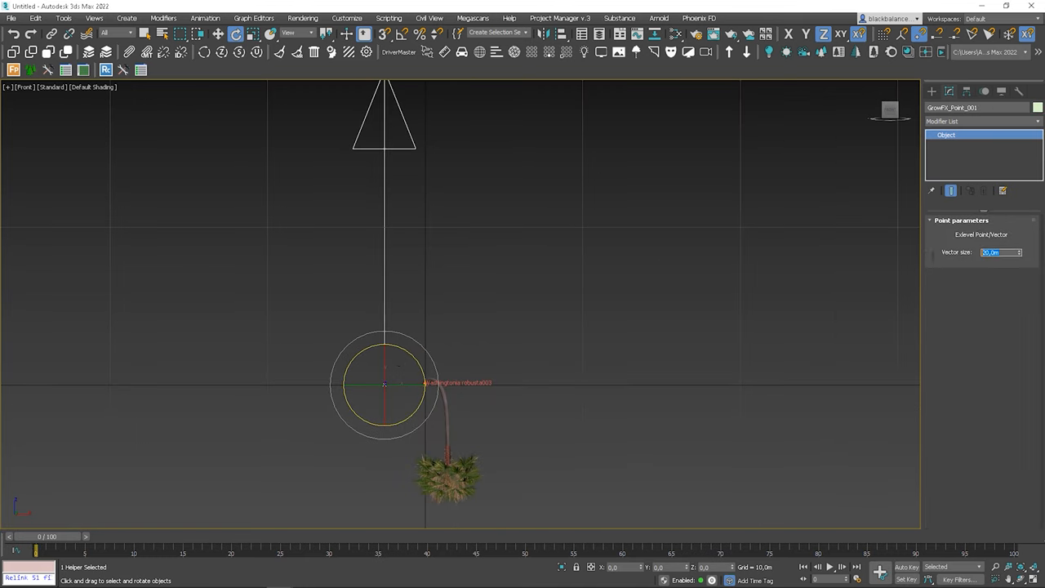
Step: Give the GrowFX_Point helper a vector size of 2.0 m
text(2.0m)
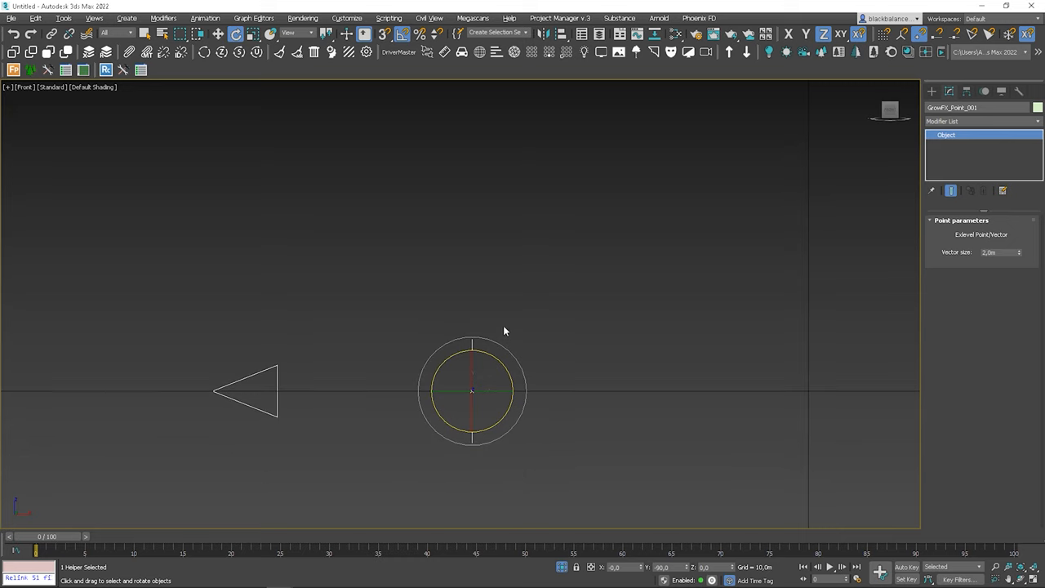
mouse_move(520, 369)
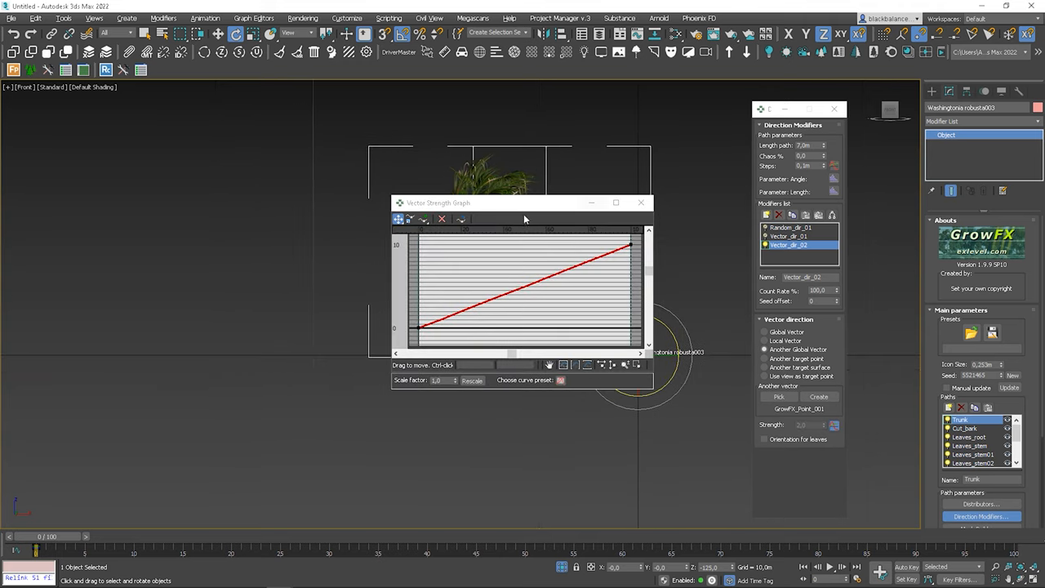
Step: Move the Vector Strength Graph aside and raise the curve's starting point
drag(523, 203, 224, 285)
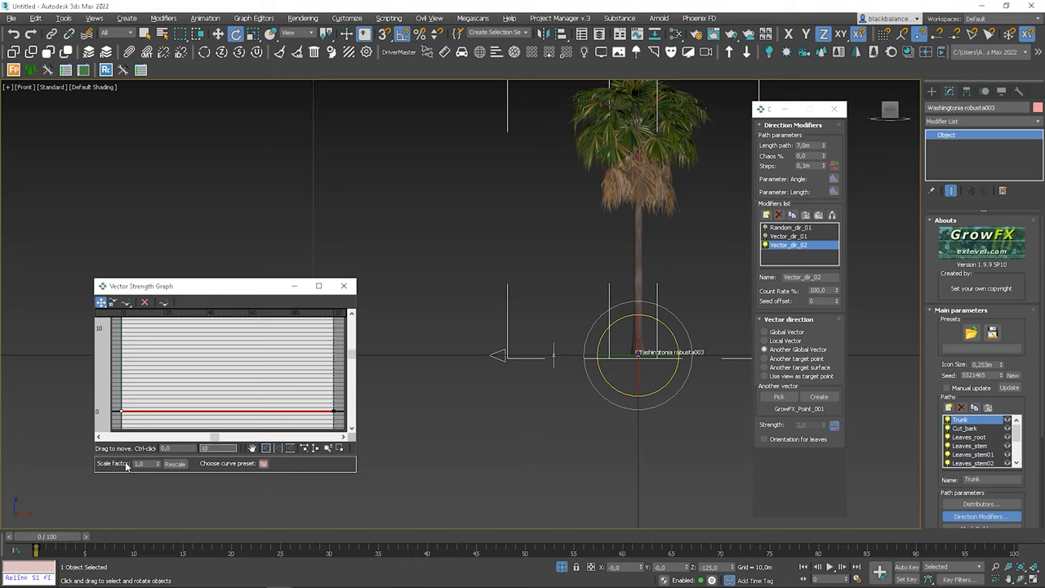
drag(127, 331, 333, 411)
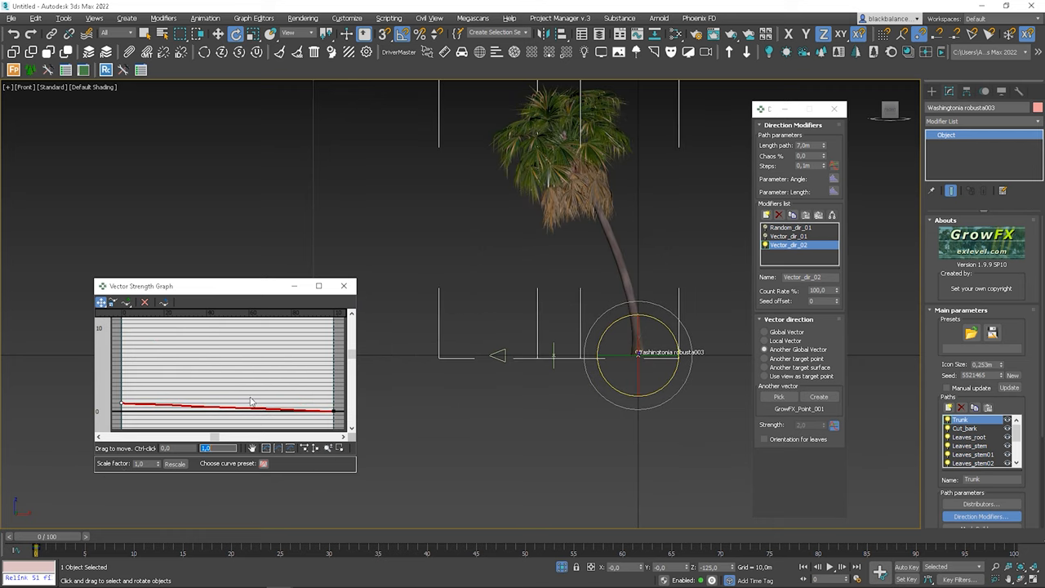
mouse_move(329, 433)
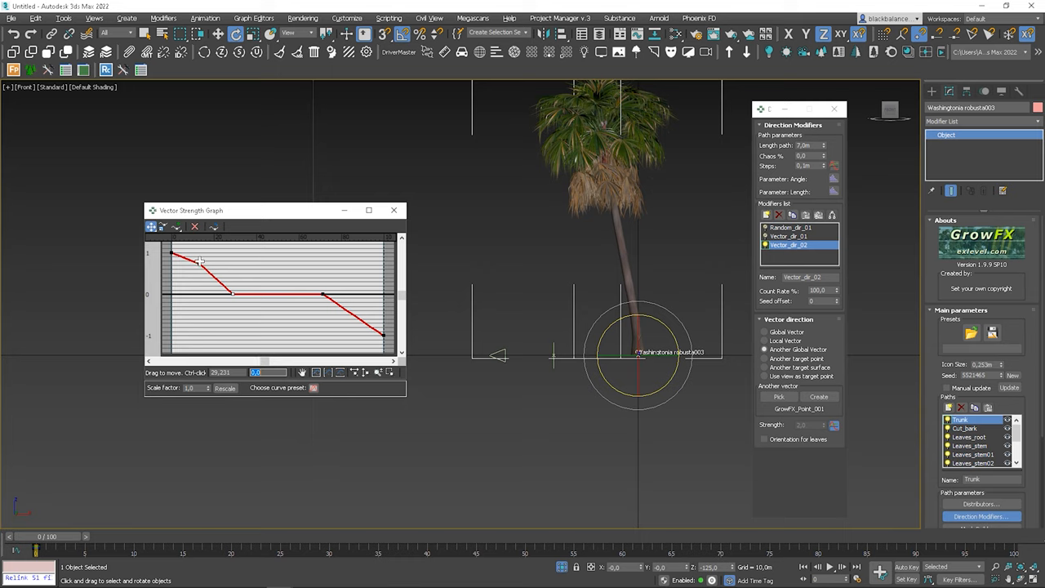
Step: Adjust Vector_dir_02's strength points with value 10,0, a Bezier-Smooth point, and a below-zero end
drag(200, 259, 199, 253)
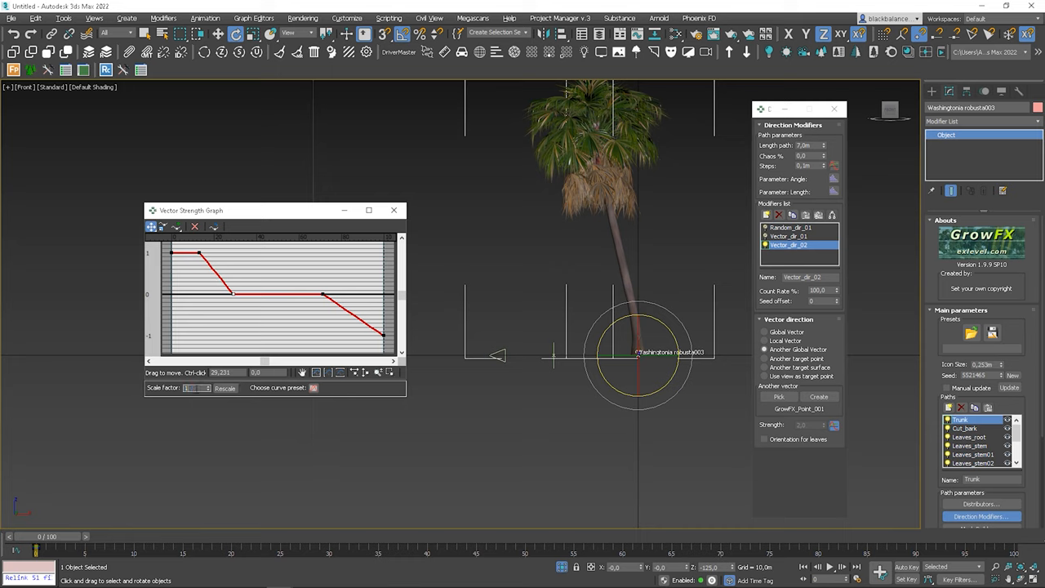
text(10,0)
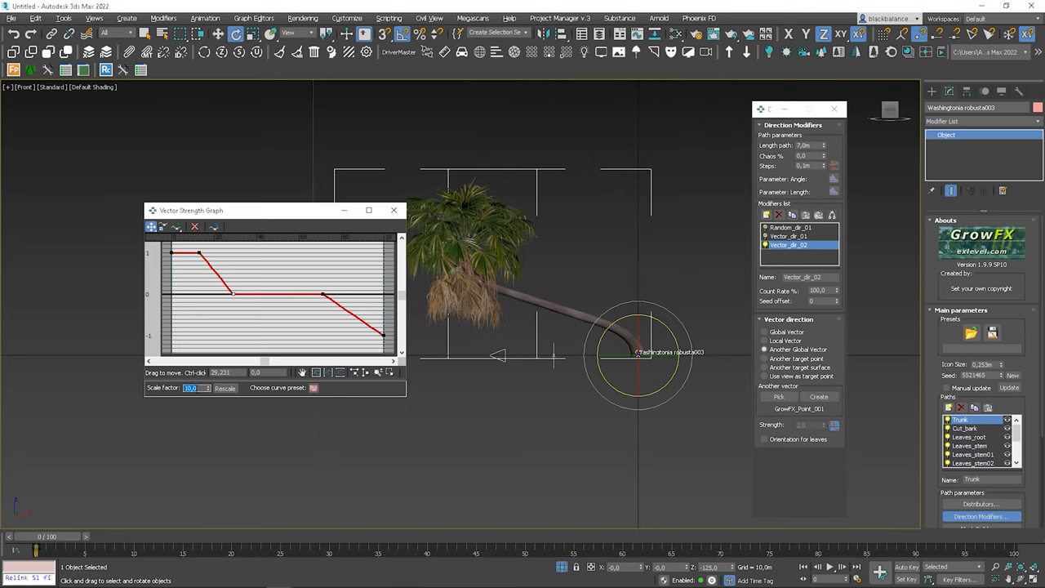
mouse_move(616, 288)
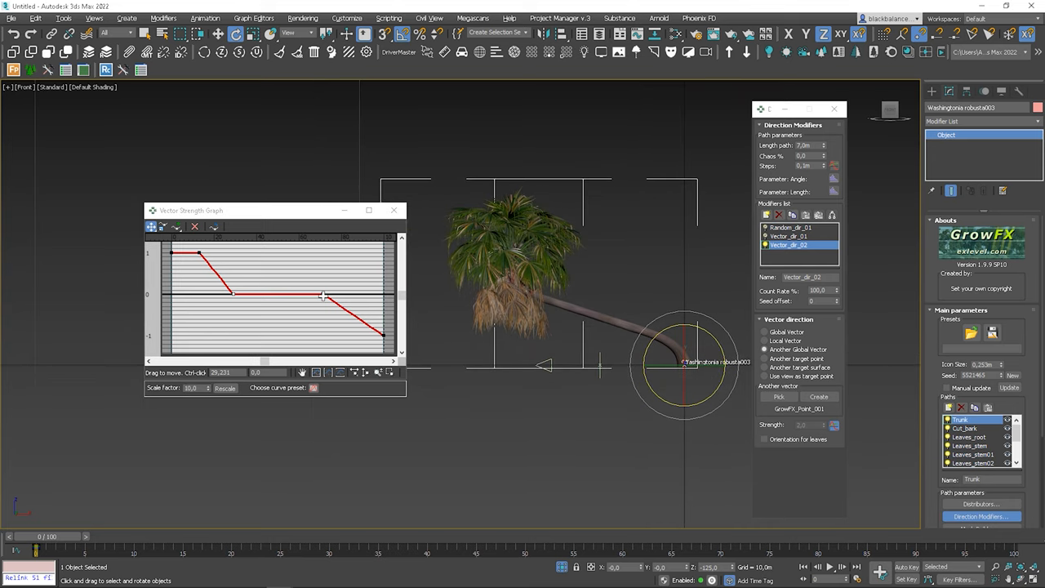
drag(323, 295, 311, 295)
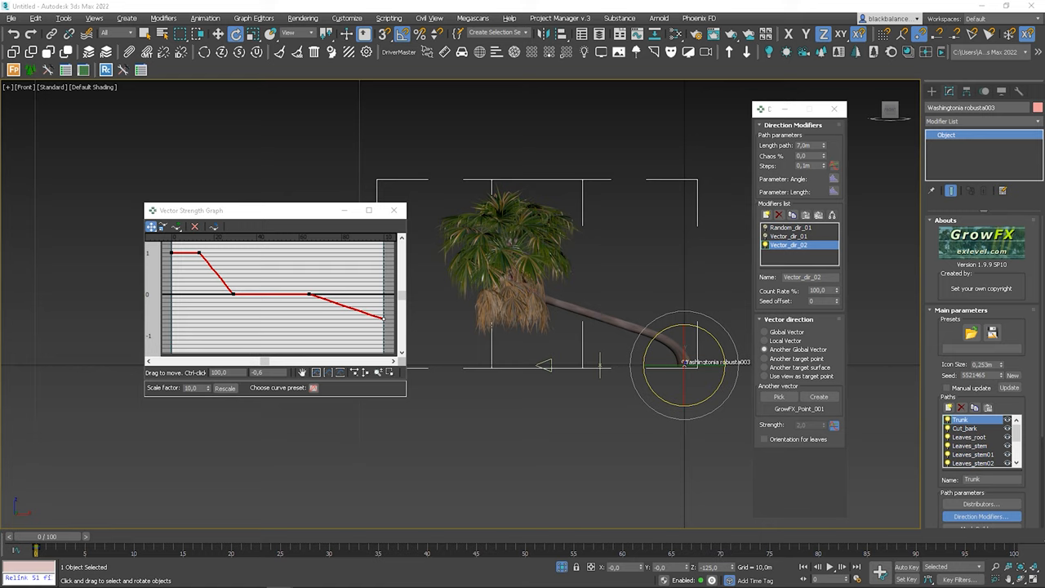
mouse_move(595, 270)
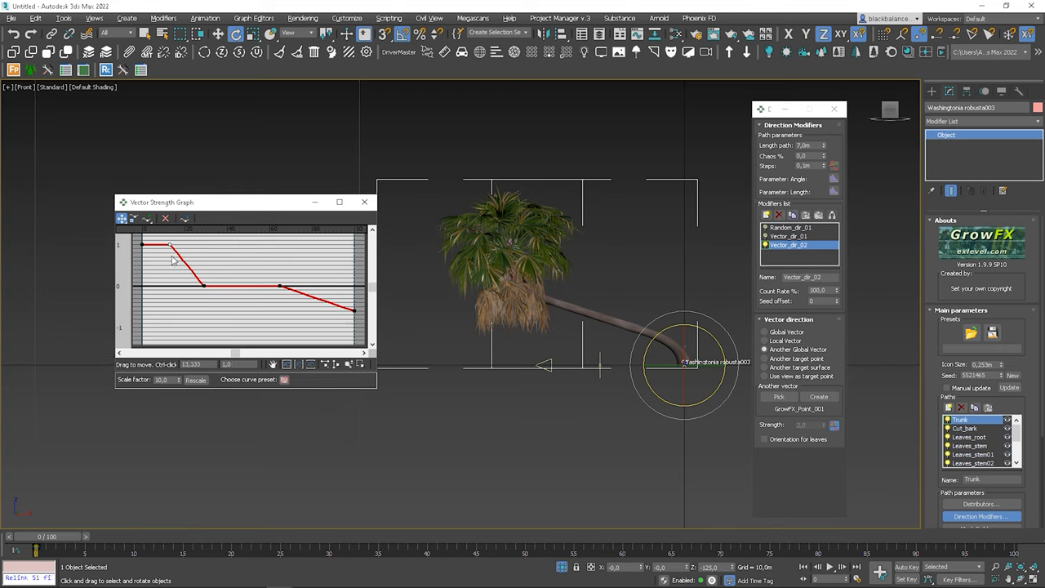
drag(171, 245, 203, 287)
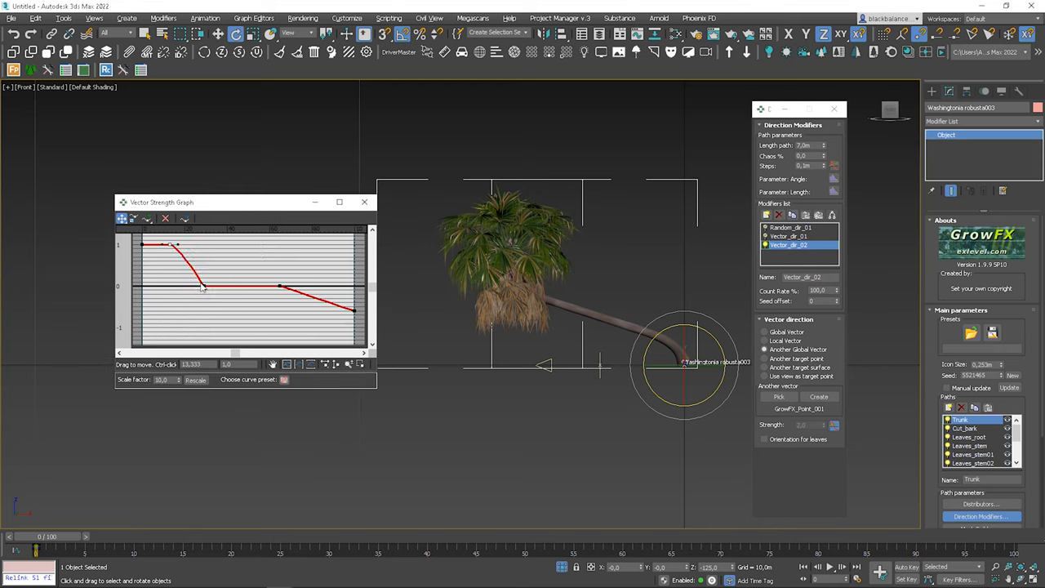
right_click(203, 287)
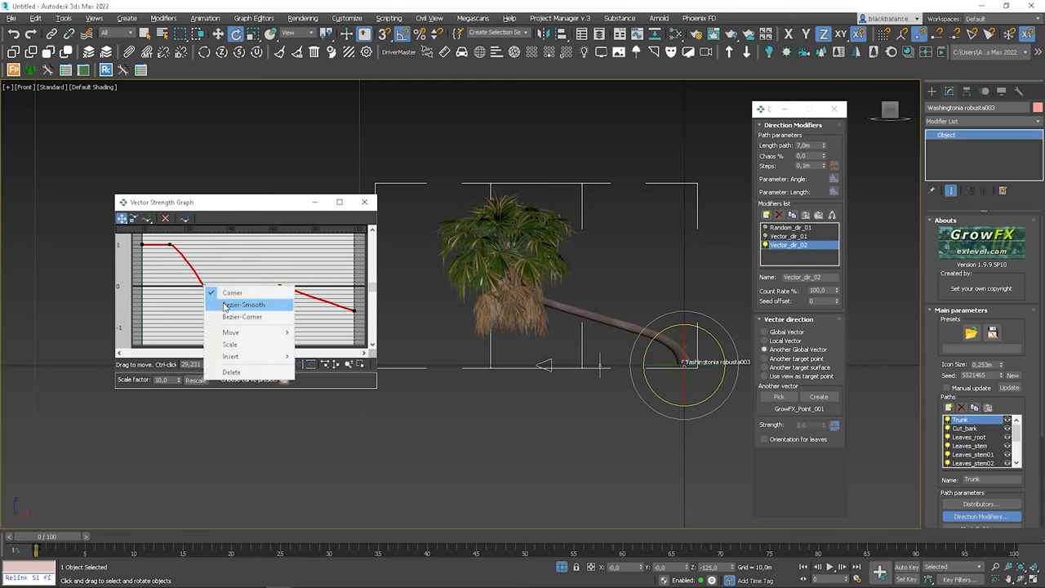
click(244, 305)
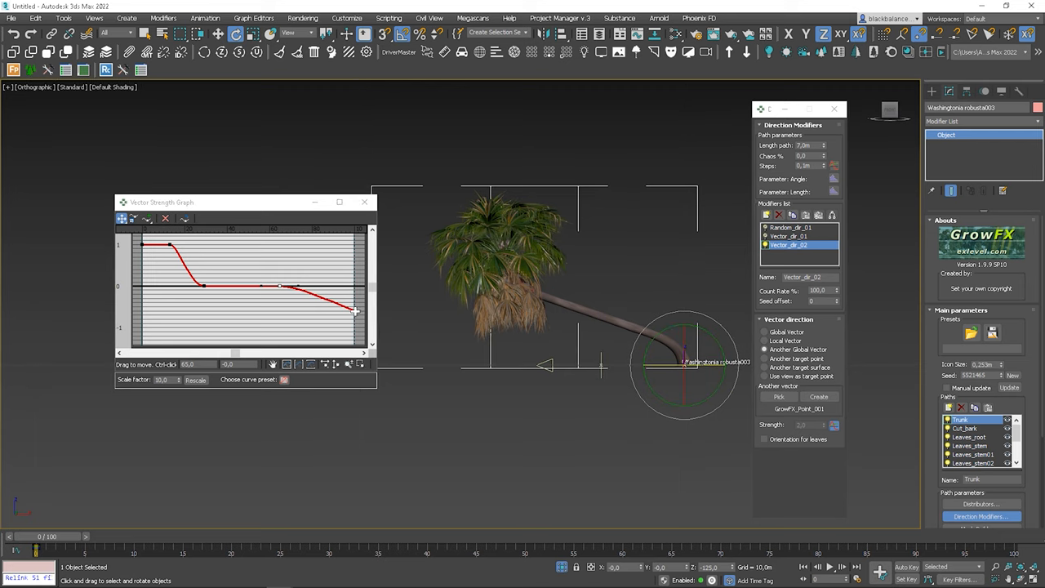
drag(355, 310, 320, 310)
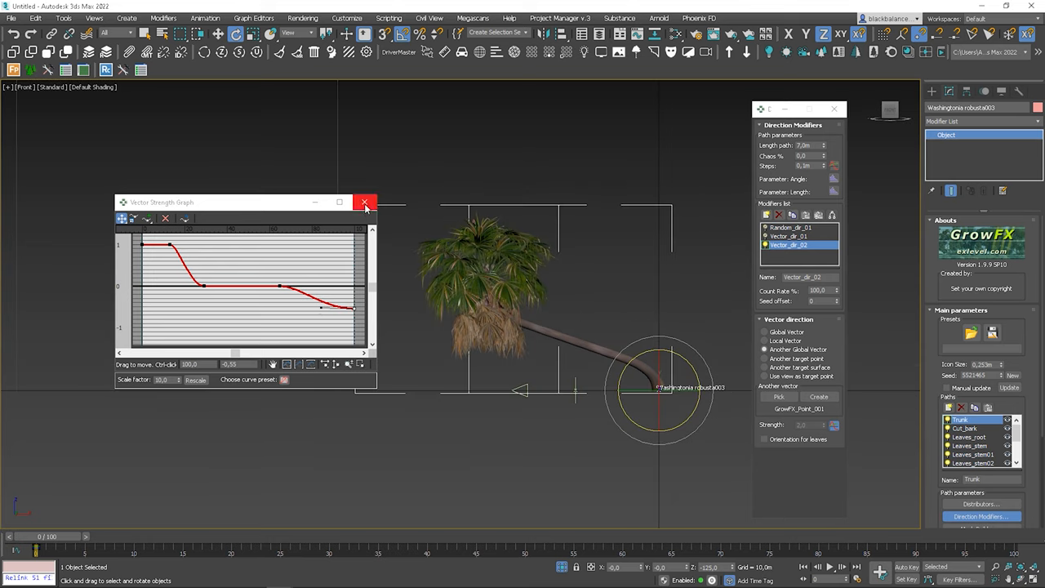
Step: Close the strength graph, set the trunk length to 8 m, and select Random_dir_01
click(364, 202)
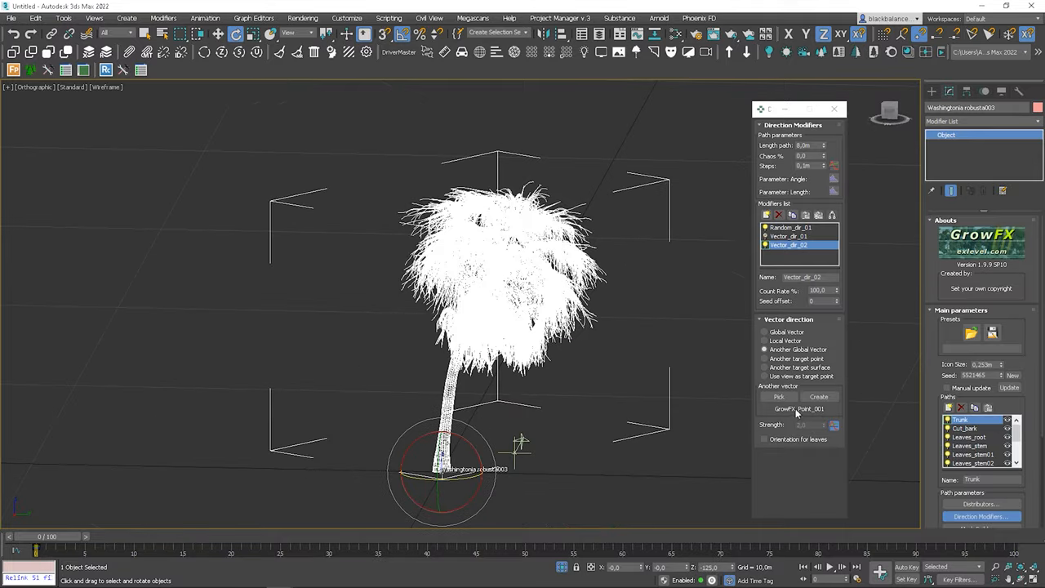
click(790, 227)
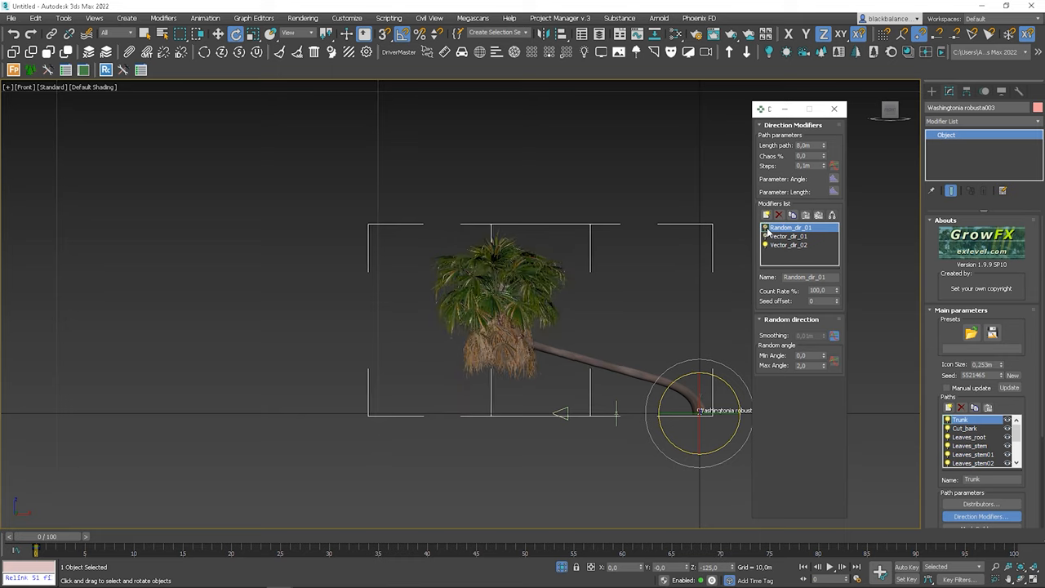
click(787, 245)
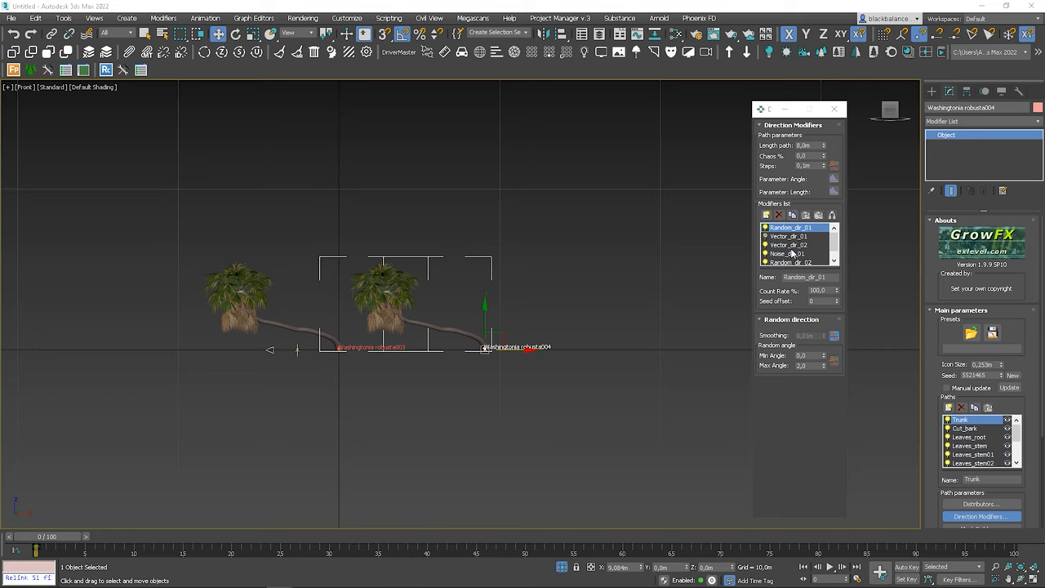
Step: In the cloned palm, adjust Vector_dir_02's strength graph Scale factor
click(788, 245)
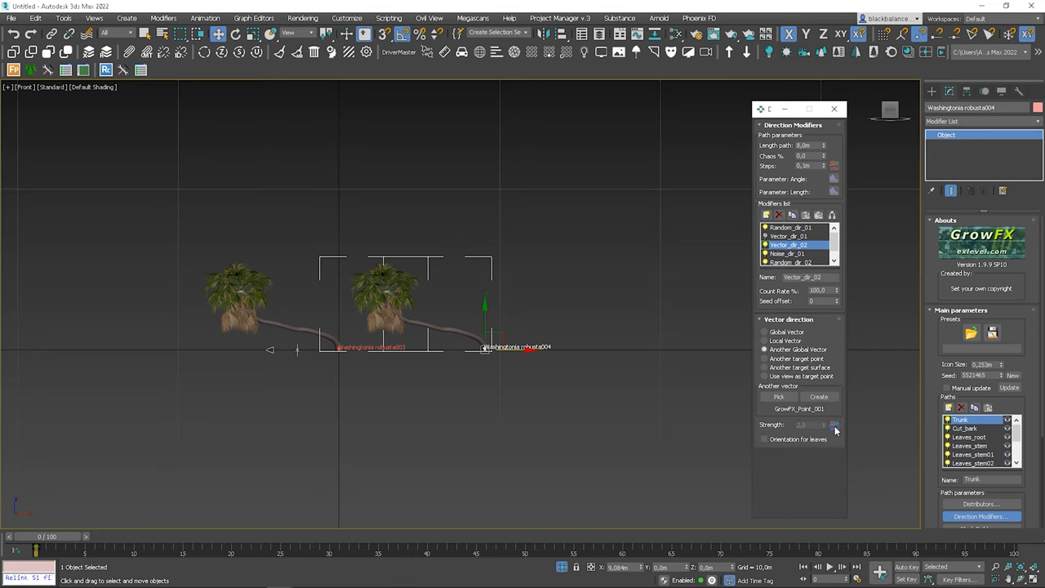
click(834, 424)
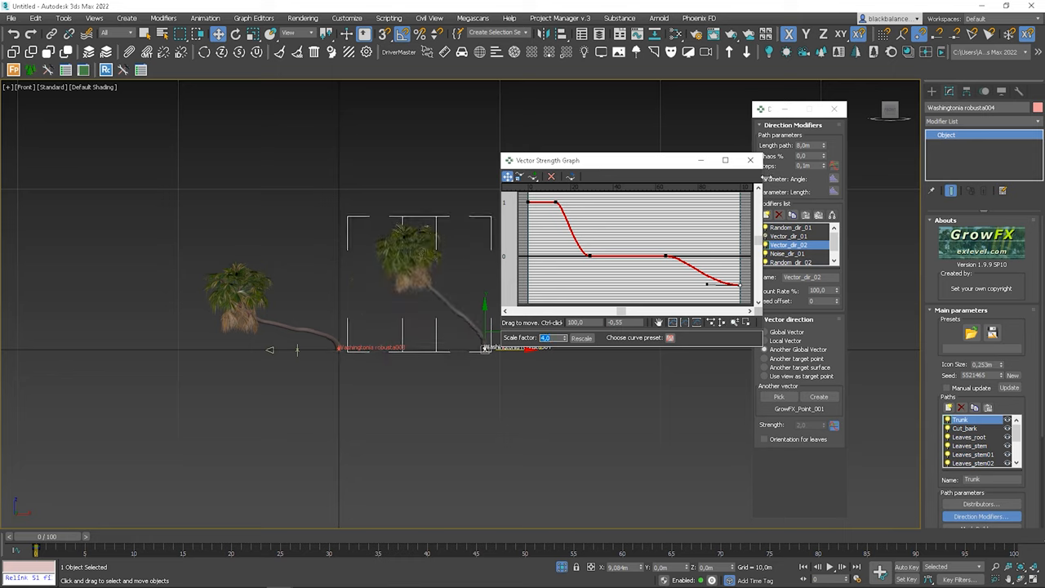
click(749, 160)
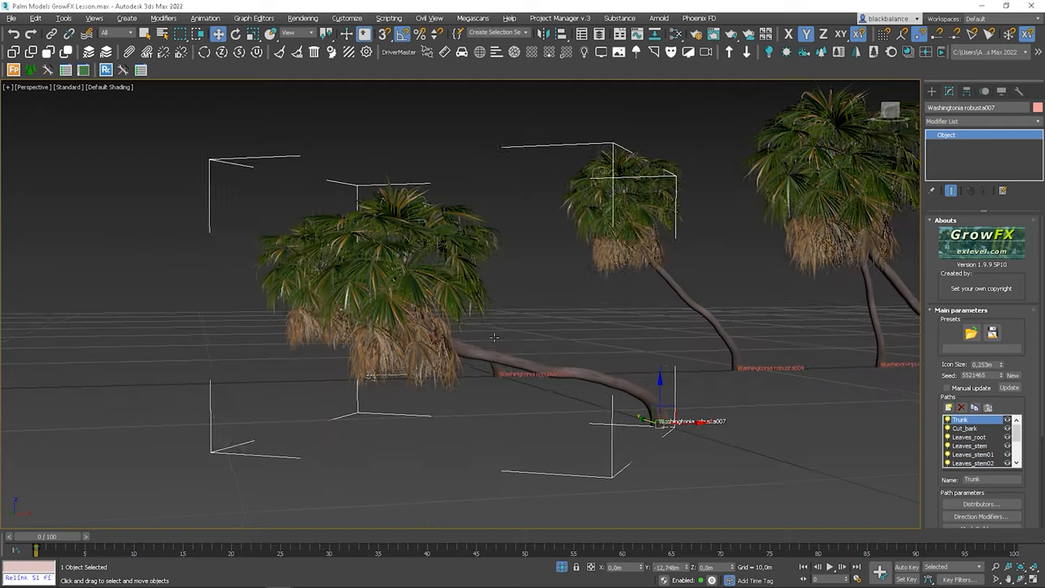
Step: Generate several new random seeds for the palm's shape
click(1012, 375)
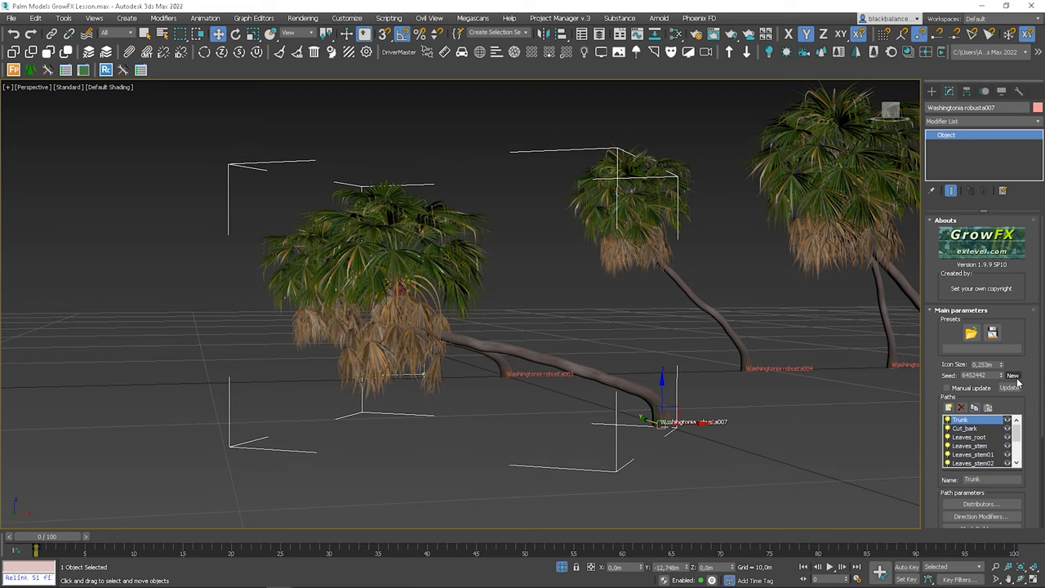
click(1012, 375)
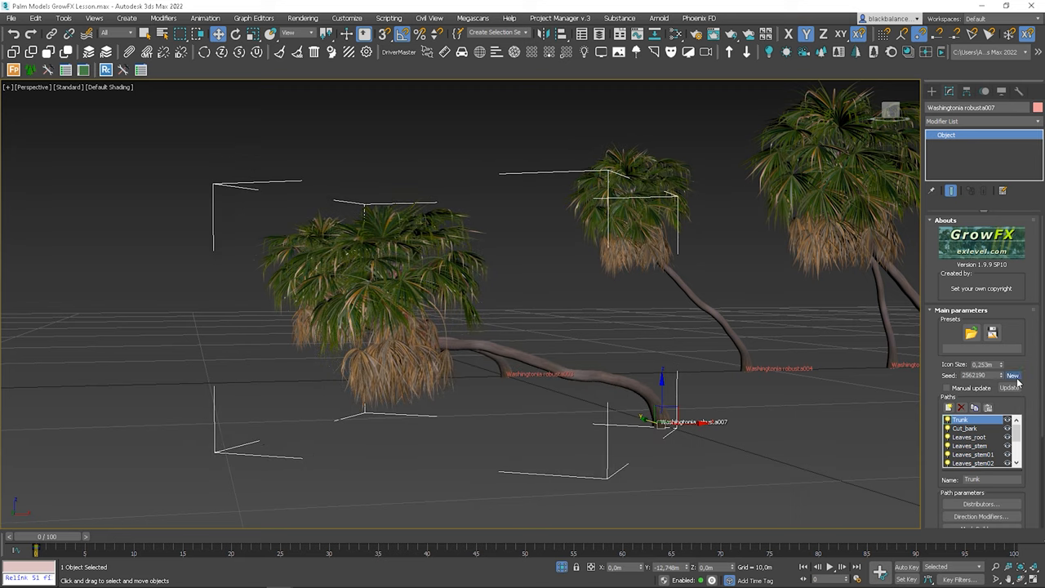
click(1012, 375)
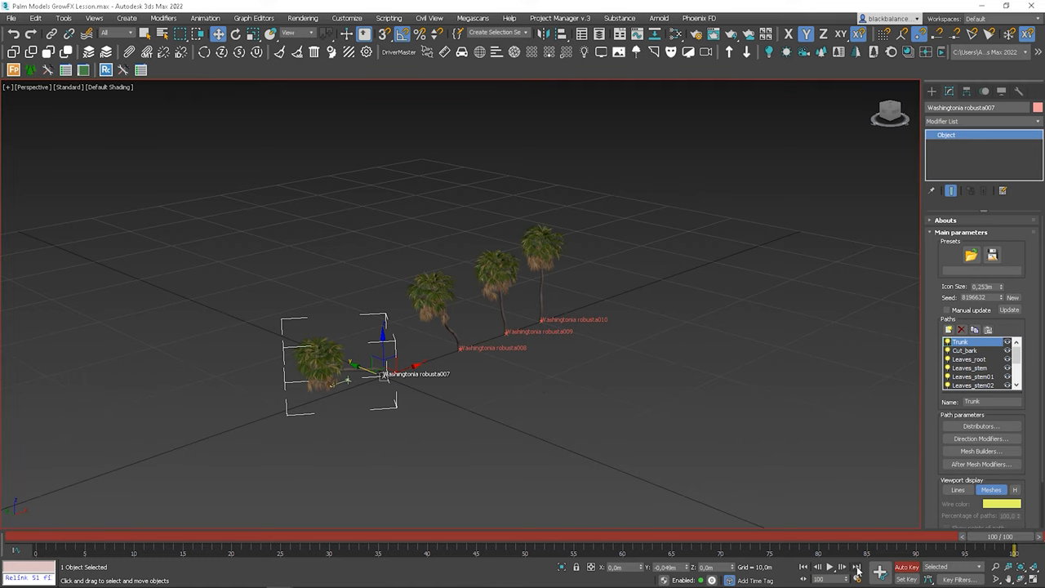
Step: Key a new seed at frame 100, scrub the timeline, and reseed the next palm
click(1012, 297)
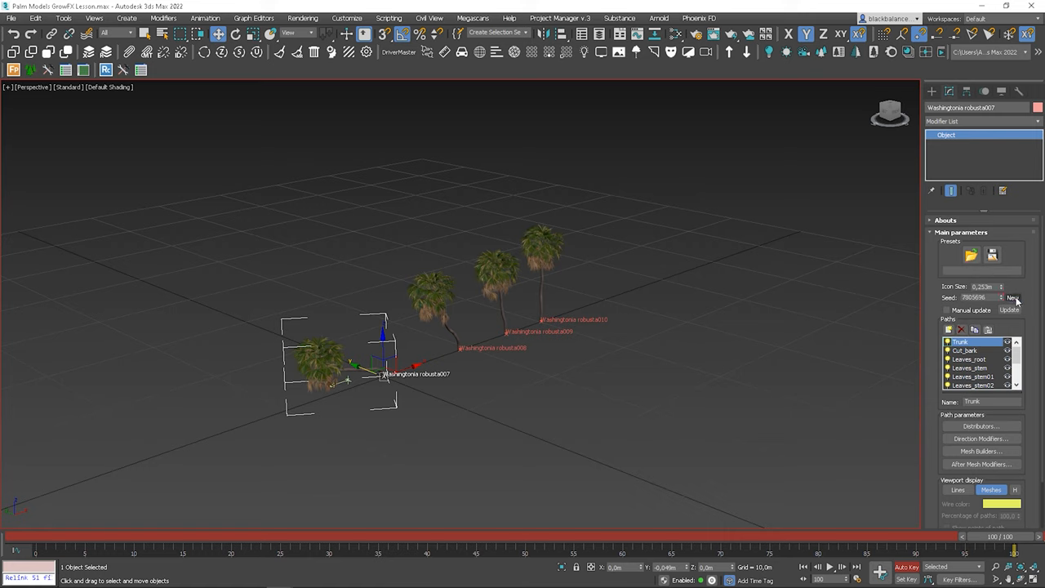
click(1012, 297)
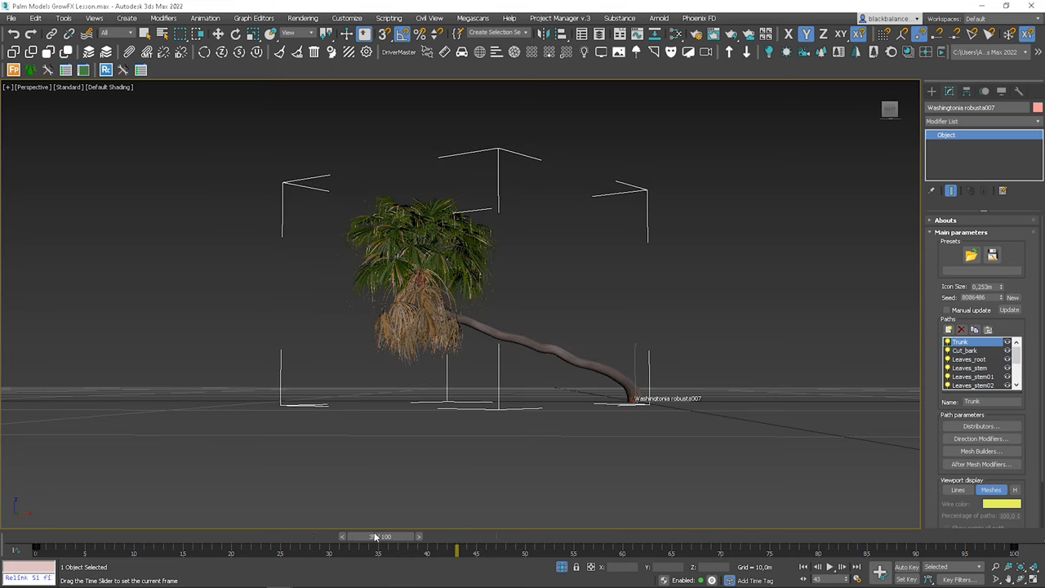
drag(371, 536, 188, 536)
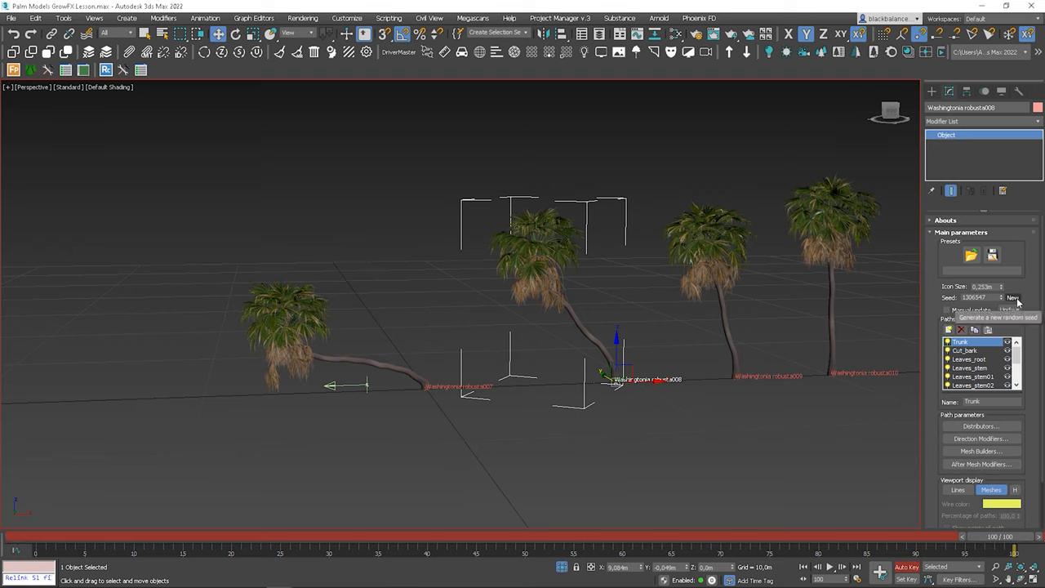
click(1012, 297)
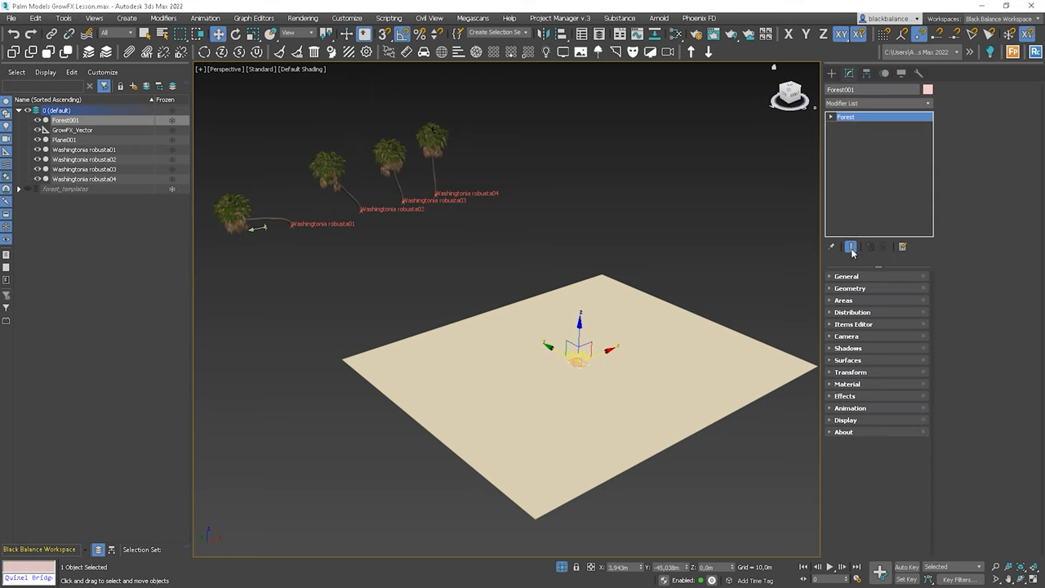
Step: Set Forest001's animation to Random Samples and toggle Animate only at render time
click(849, 288)
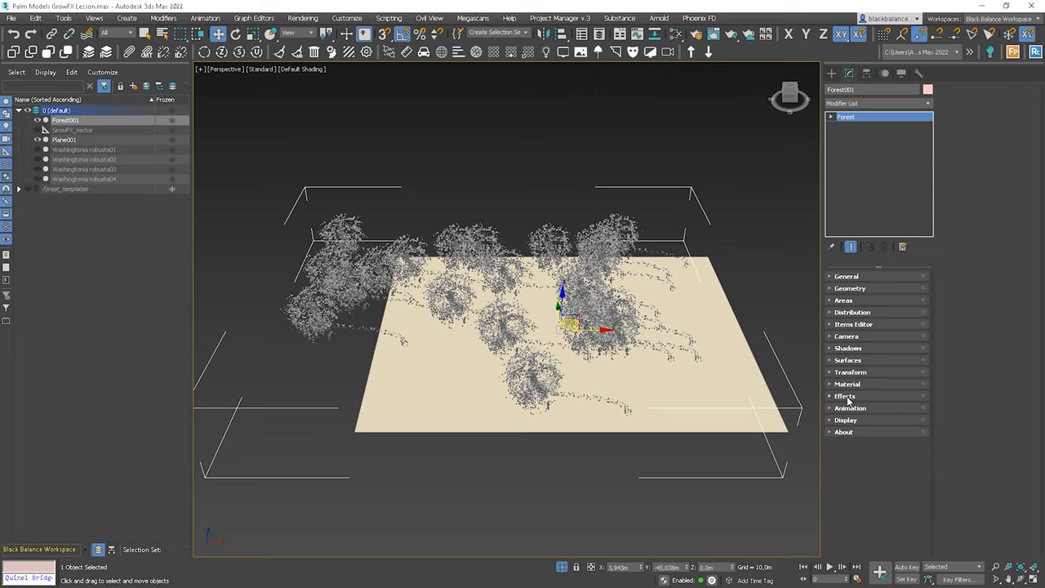
click(850, 407)
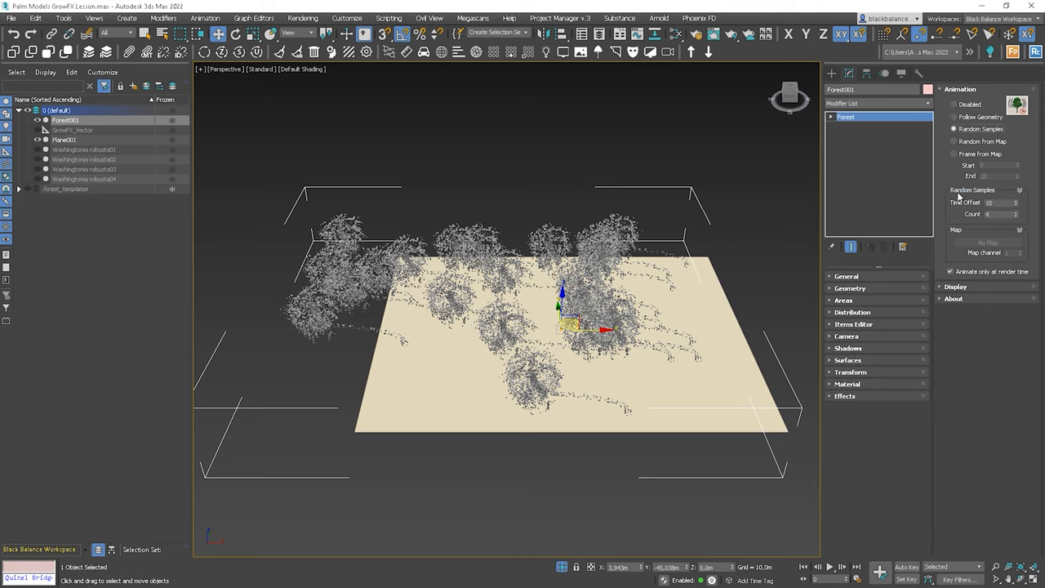
click(997, 202)
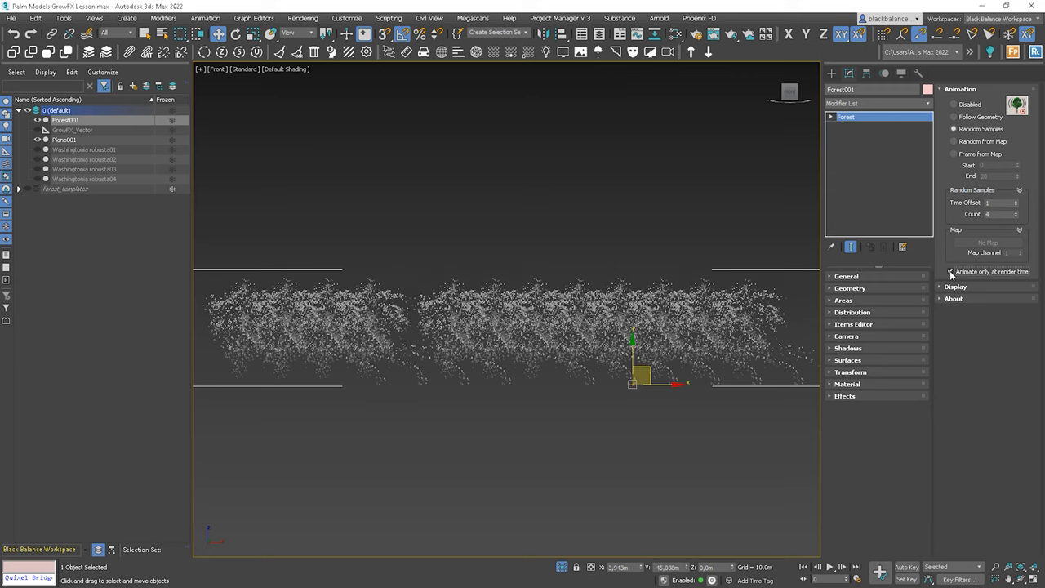
click(950, 271)
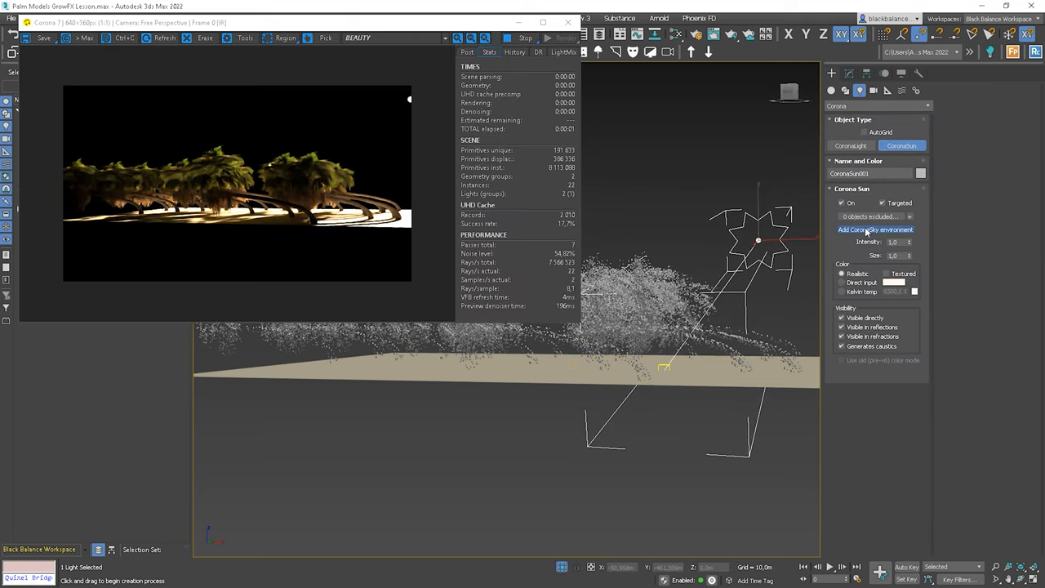
Step: Add a Corona Sky environment to the sun and render with exposure -1, highlight compress 10
click(875, 229)
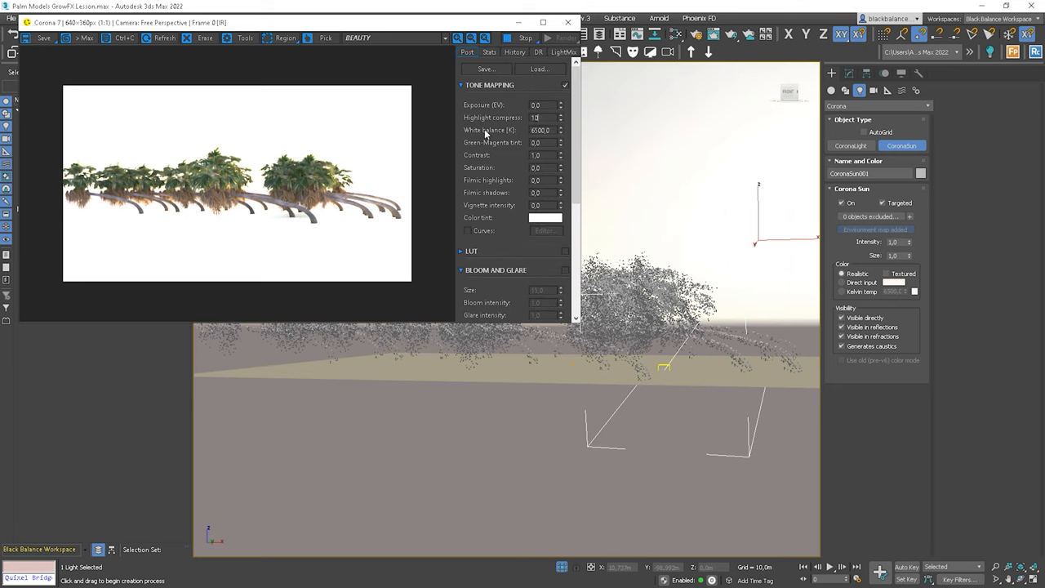
click(541, 105)
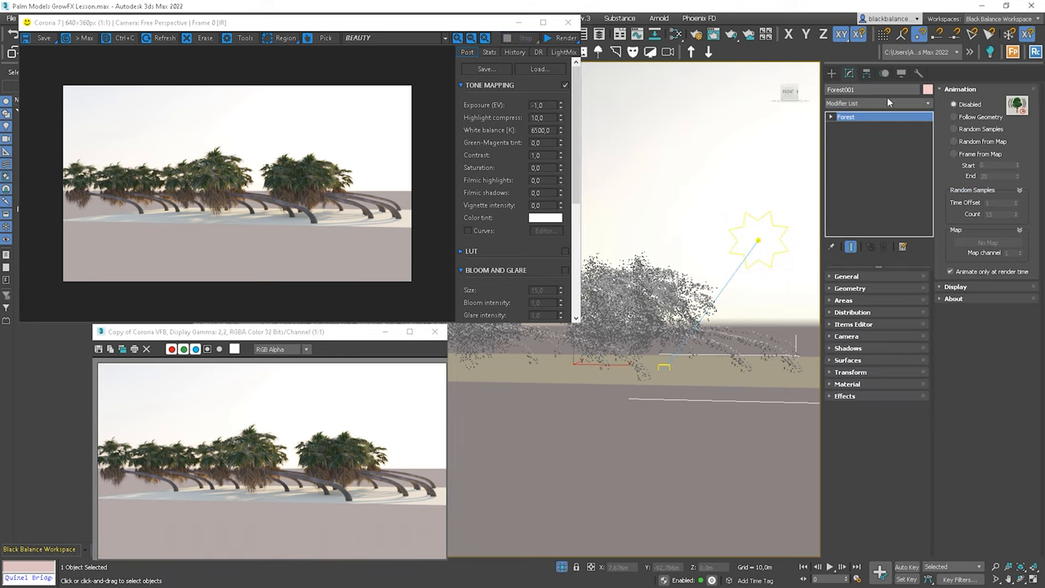
right_click(702, 204)
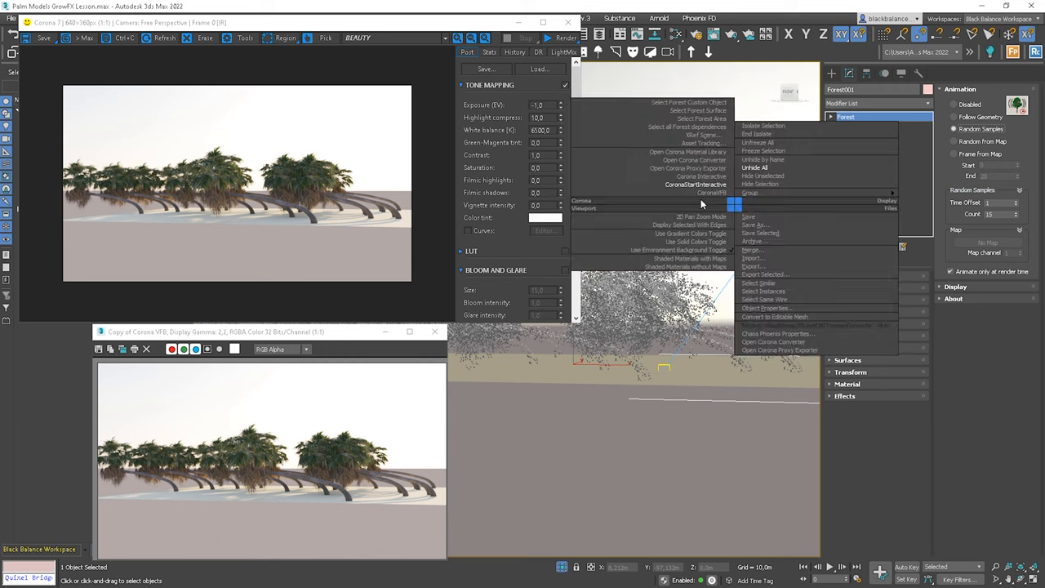